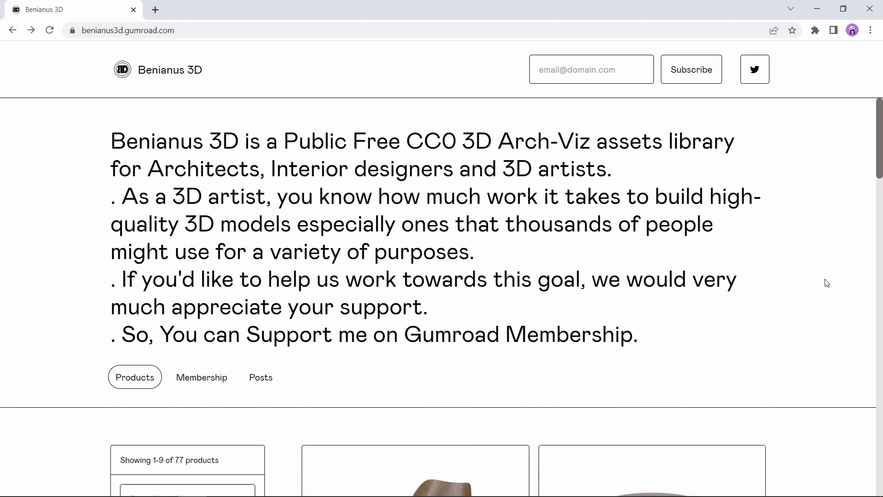
- Move past the Benianus 3D intro text down to the free furniture product grid
{"action": "left_click_drag", "start_coordinate": [283, 142], "coordinate": [735, 141]}
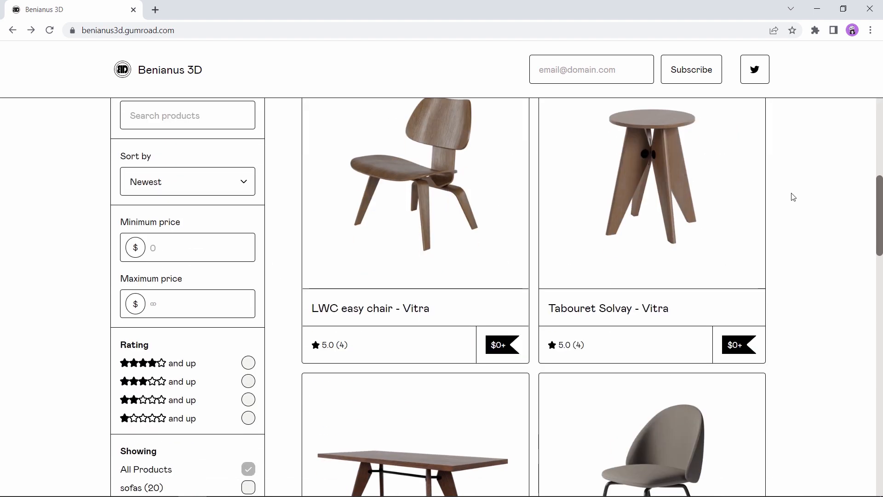
{"action": "mouse_move", "coordinate": [501, 345]}
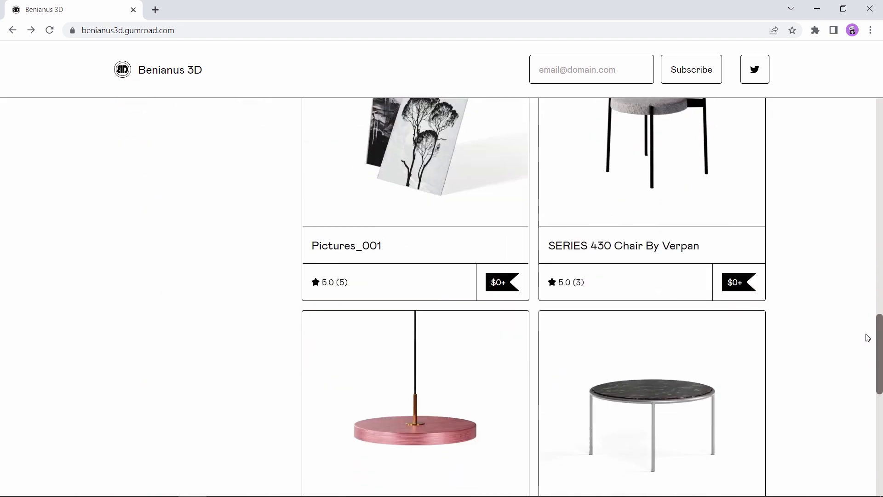
- Browse the remaining free sofas and chairs, then open the Daiki Armchair Minotti page
{"action": "scroll", "scroll_direction": "down", "scroll_amount": 3}
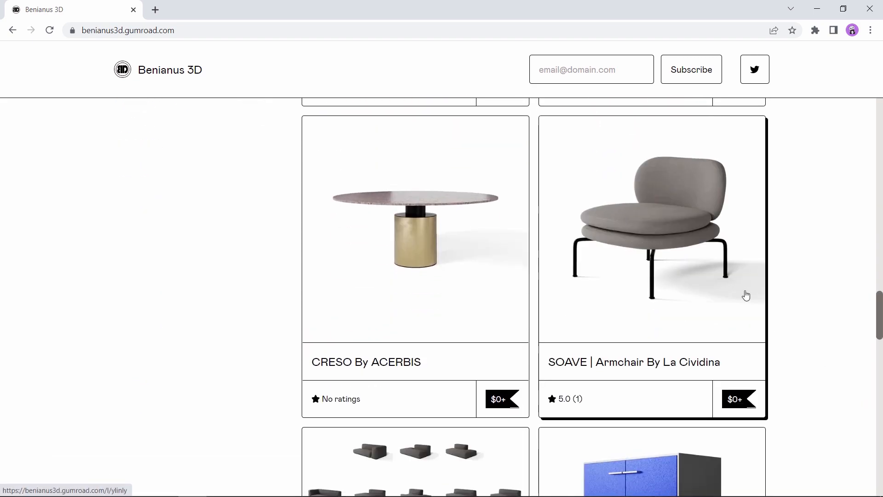
{"action": "scroll", "scroll_direction": "down", "scroll_amount": 3}
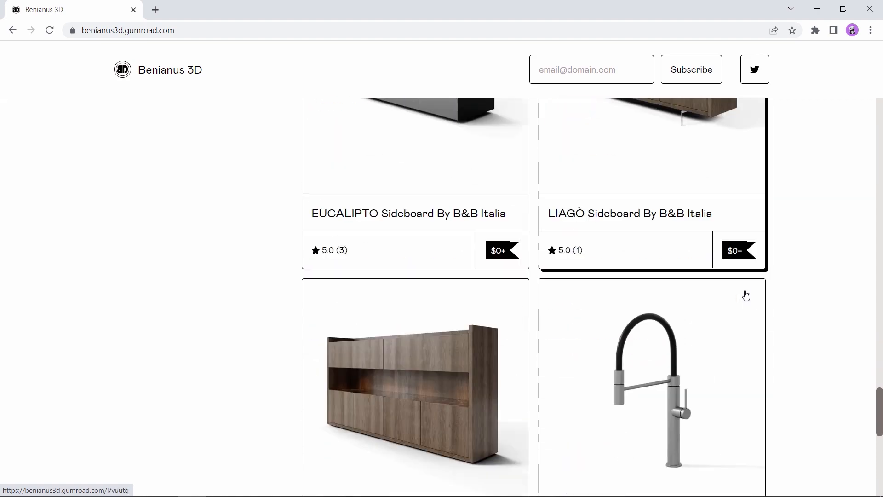
{"action": "scroll", "scroll_direction": "down", "scroll_amount": 3}
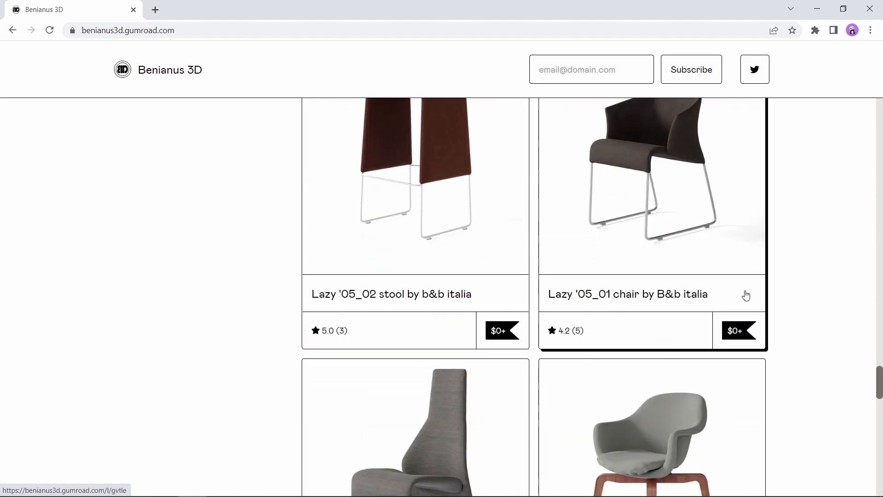
{"action": "scroll", "scroll_direction": "down", "scroll_amount": 3}
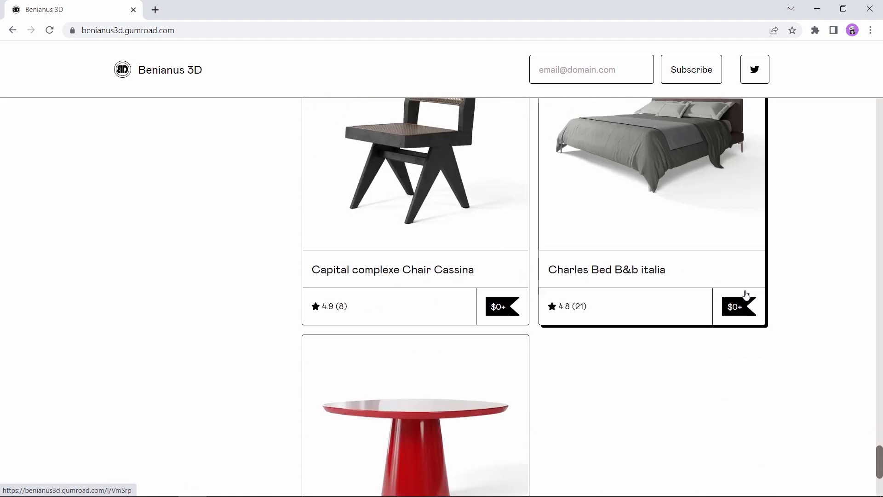
{"action": "scroll", "scroll_direction": "down", "scroll_amount": 3}
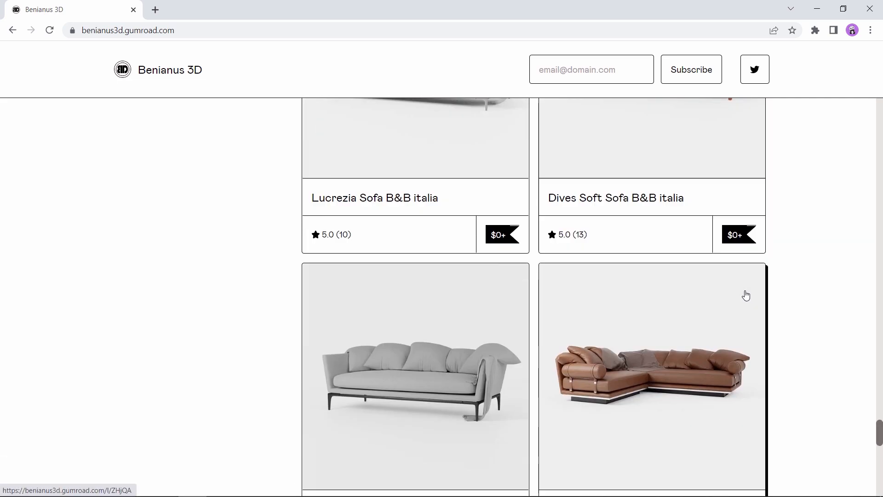
{"action": "scroll", "scroll_direction": "down", "scroll_amount": 3}
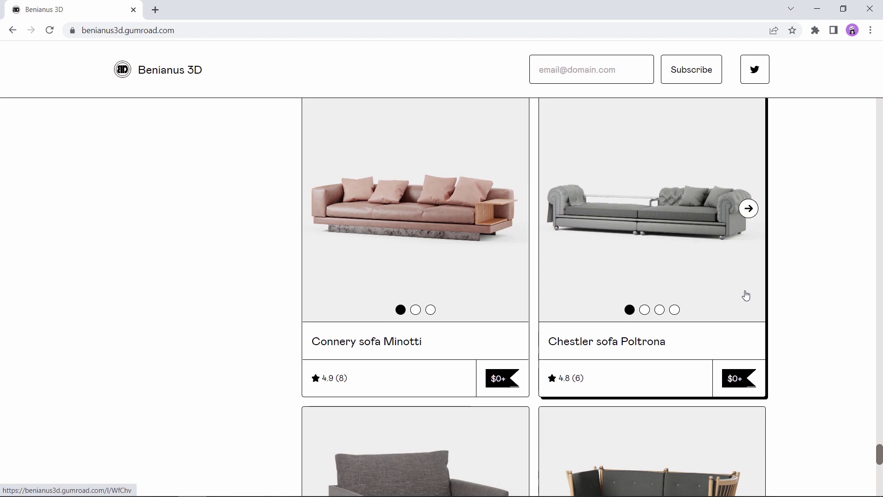
{"action": "scroll", "scroll_direction": "down", "scroll_amount": 3}
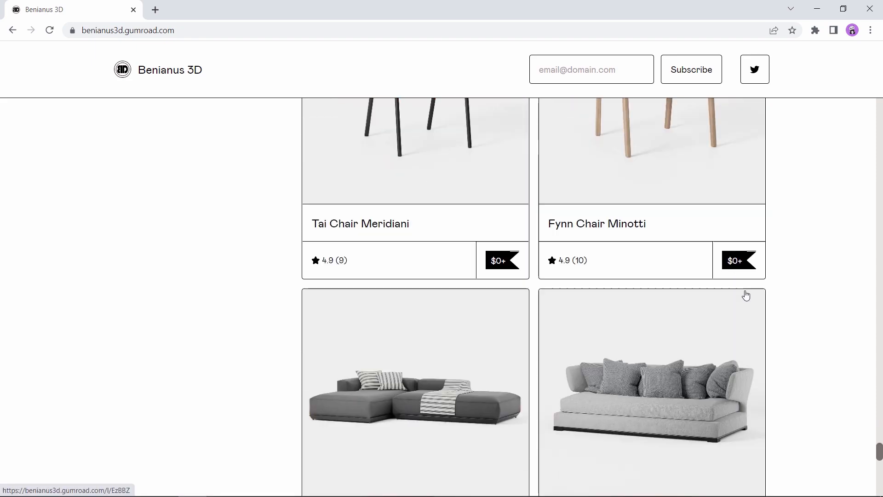
{"action": "scroll", "scroll_direction": "down", "scroll_amount": 3}
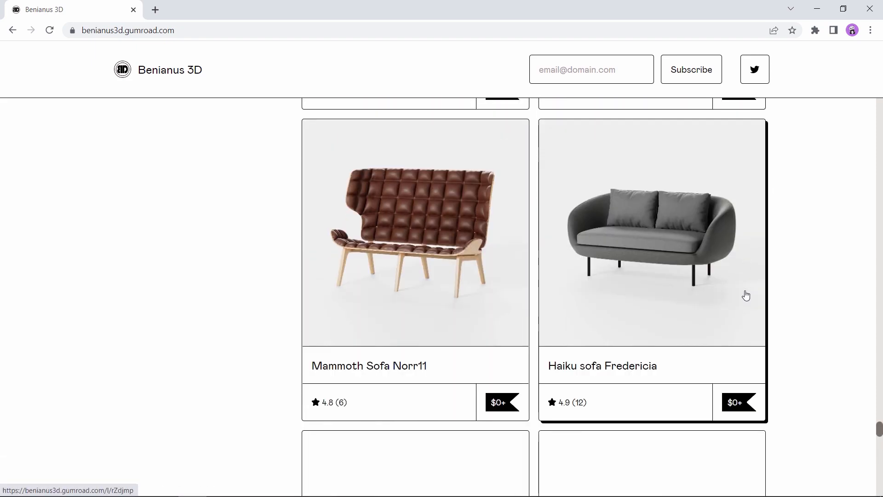
{"action": "scroll", "scroll_direction": "down", "scroll_amount": 3}
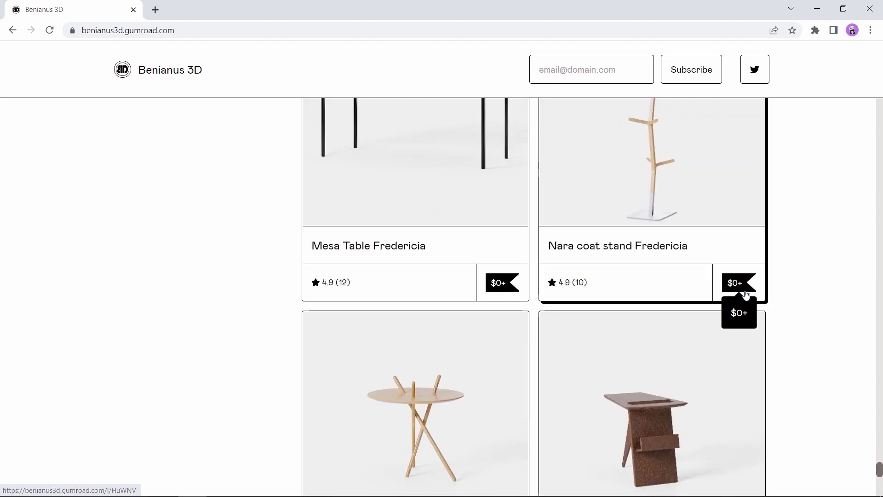
{"action": "scroll", "scroll_direction": "down", "scroll_amount": 3}
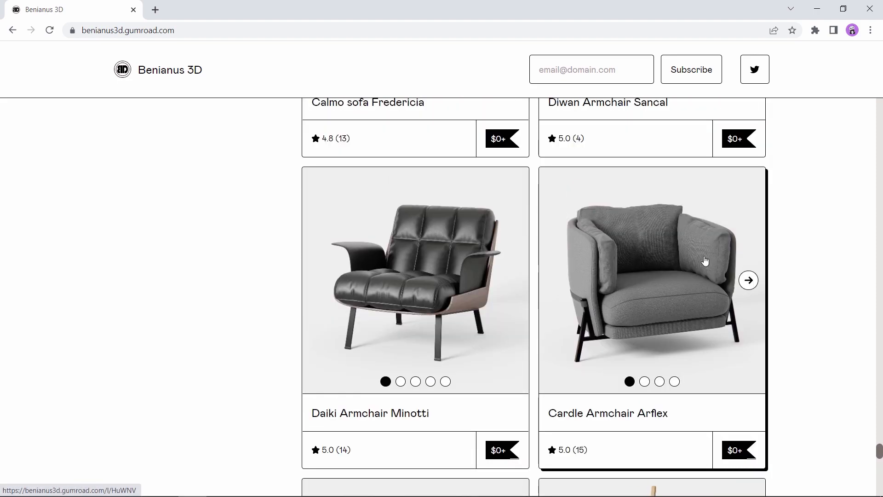
{"action": "left_click", "coordinate": [415, 268]}
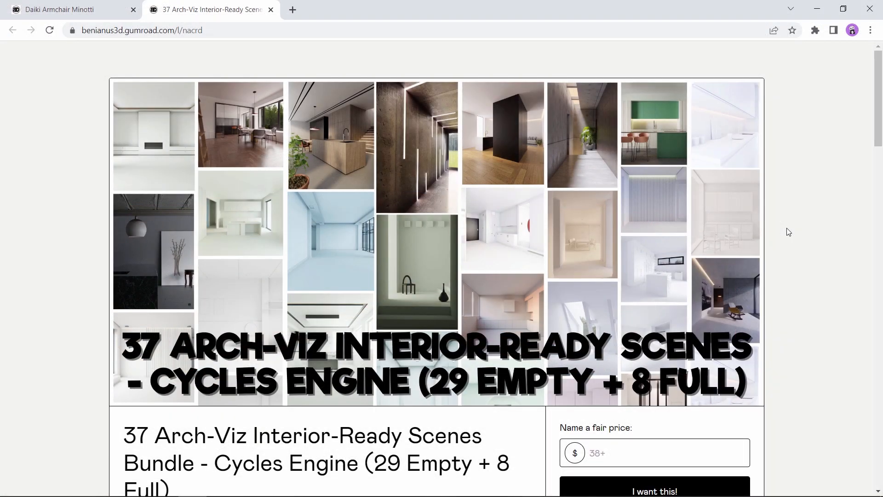
- Review the 37 Arch-Viz Scenes Bundle's $38+ price and five-star reviews, returning to the top
{"action": "scroll", "scroll_direction": "down", "scroll_amount": 3}
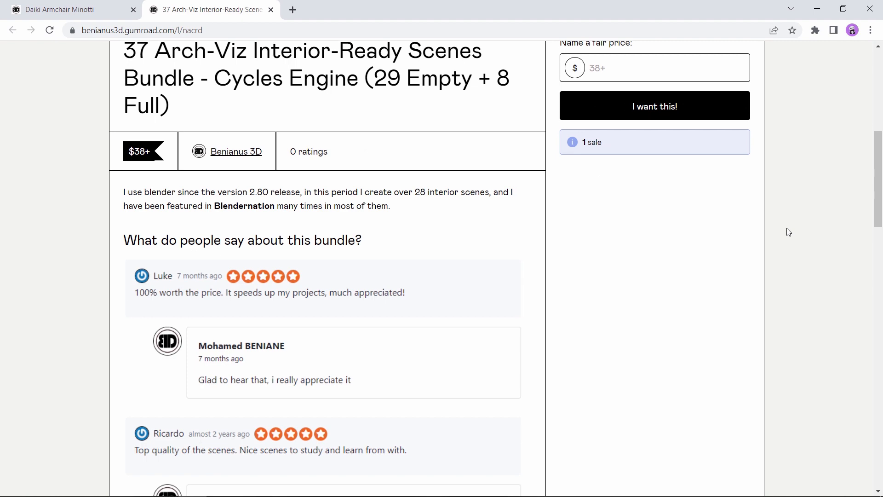
{"action": "scroll", "scroll_direction": "up", "scroll_amount": 3}
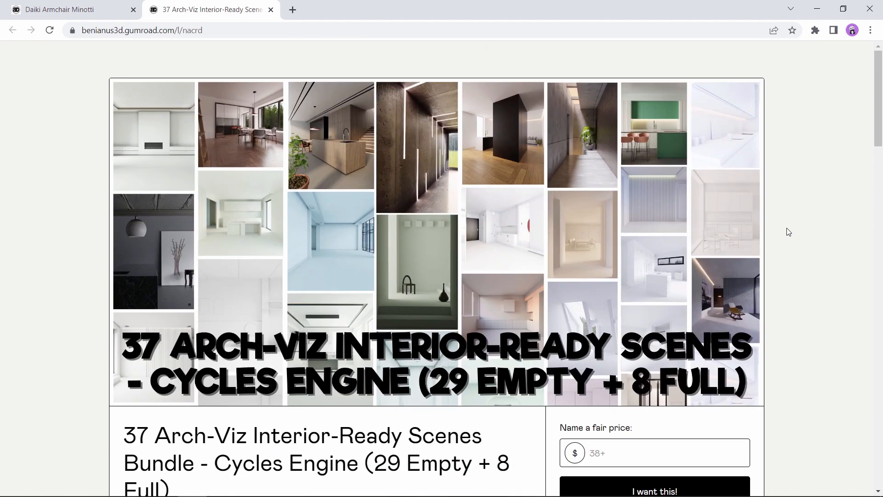